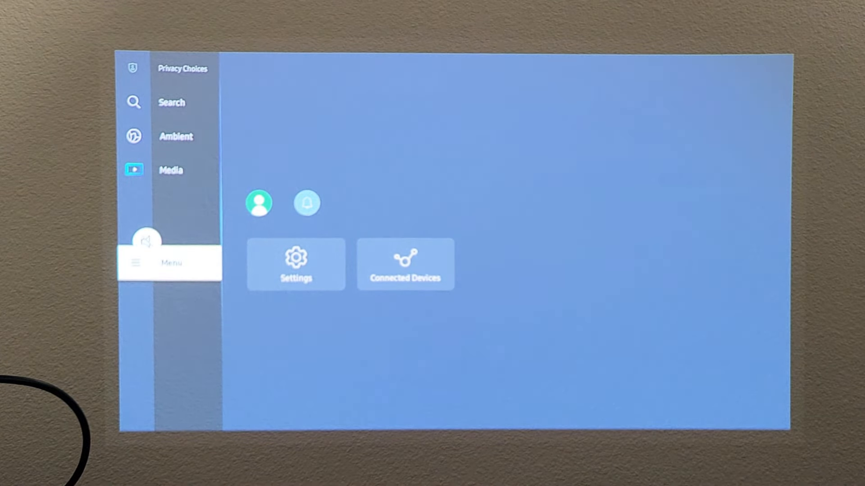
- Go from the home screen through Settings to the All Settings list
click(295, 264)
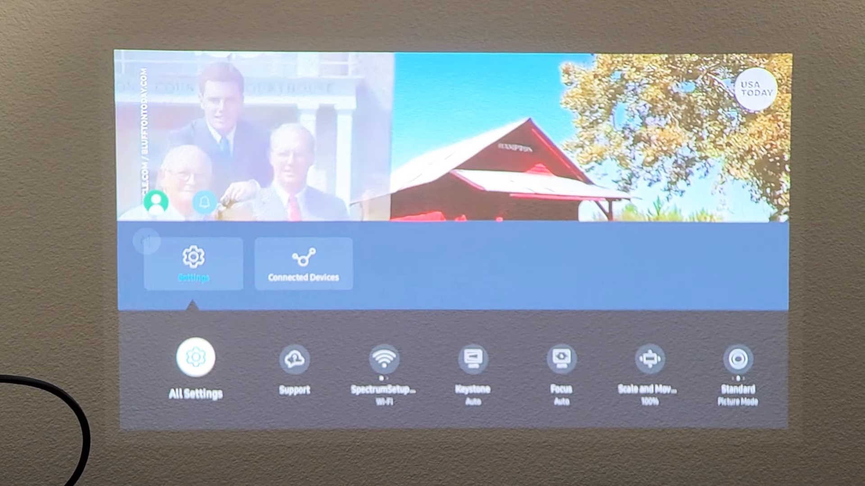
click(195, 356)
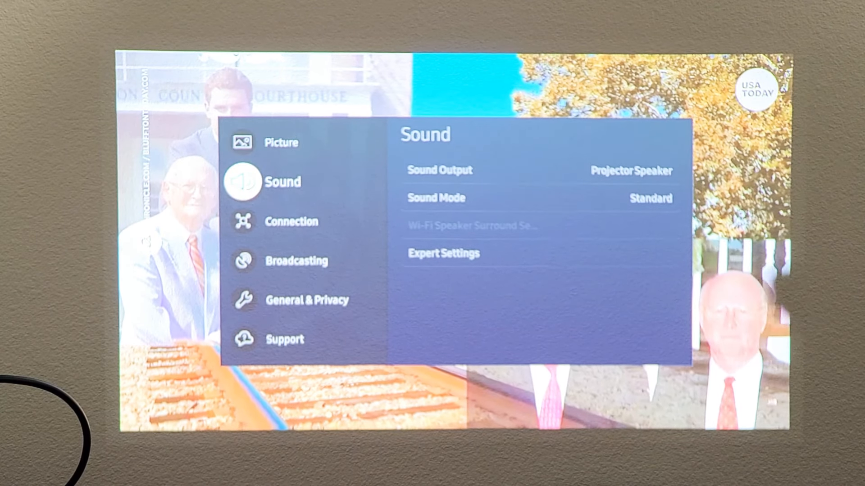
- Navigate General & Privacy down to Reset and request a factory reset
click(296, 261)
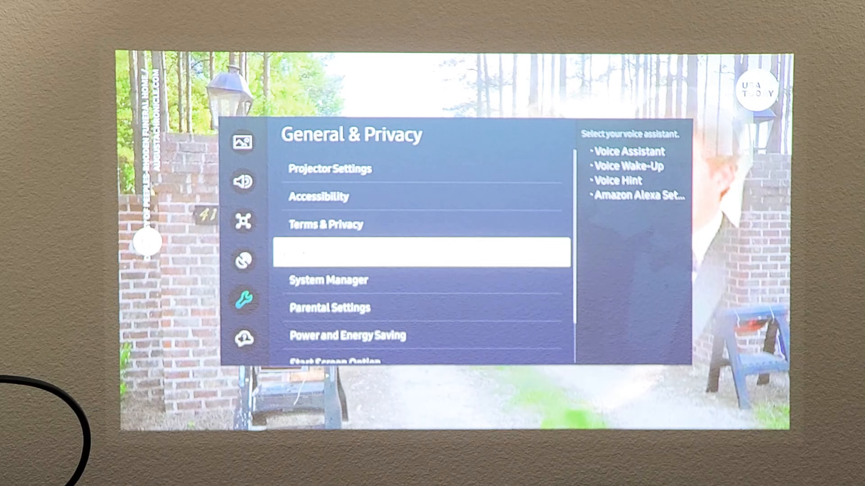
scroll(down, 3)
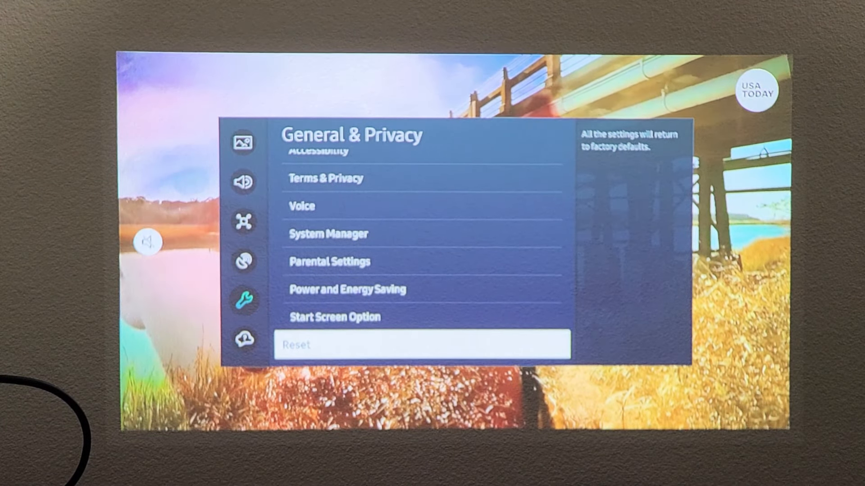
click(422, 345)
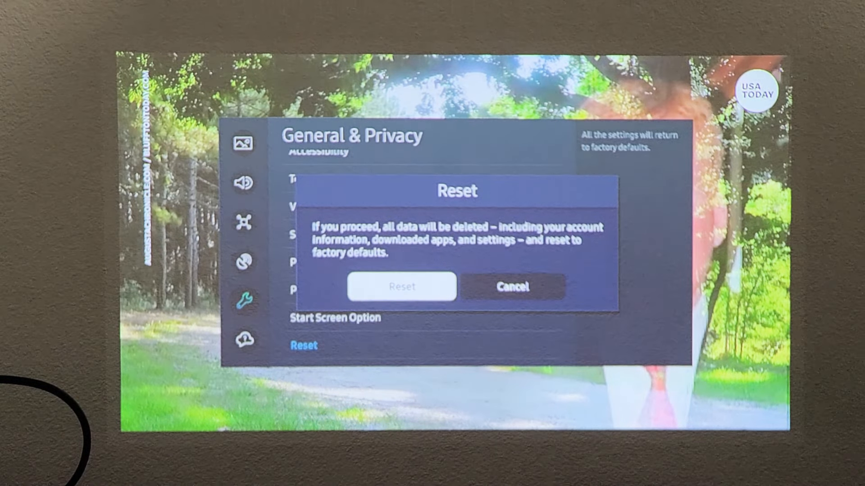
- Confirm Reset in the warning dialog to begin wiping all data
click(401, 286)
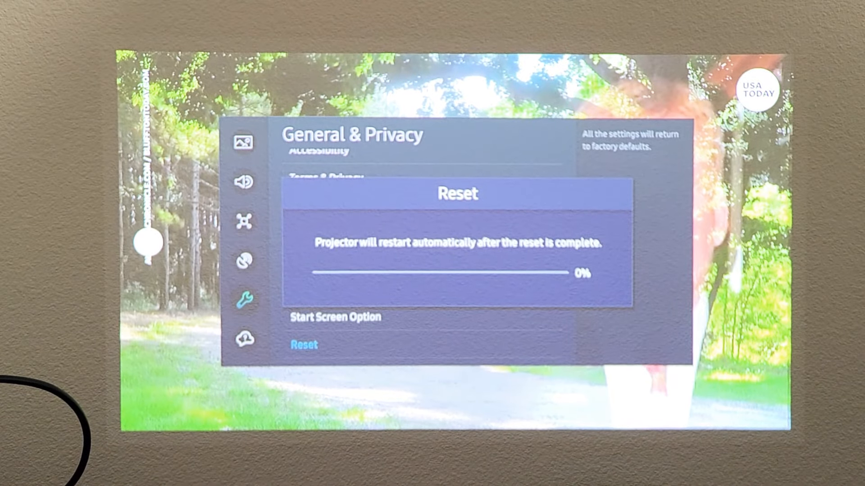